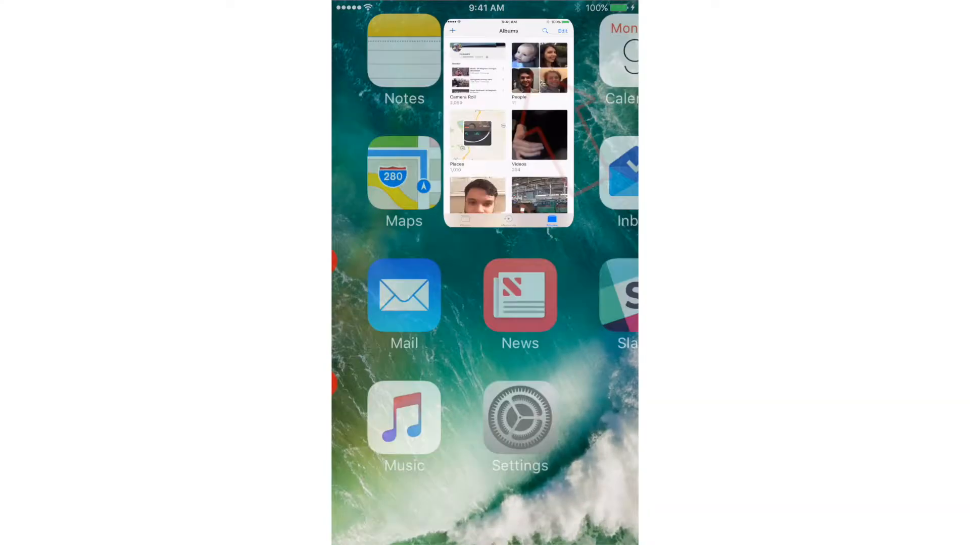
Switch to the Photos app and search the library for Baseball
{"action": "left_click", "coordinate": [508, 133]}
{"action": "type", "text": "Ba"}
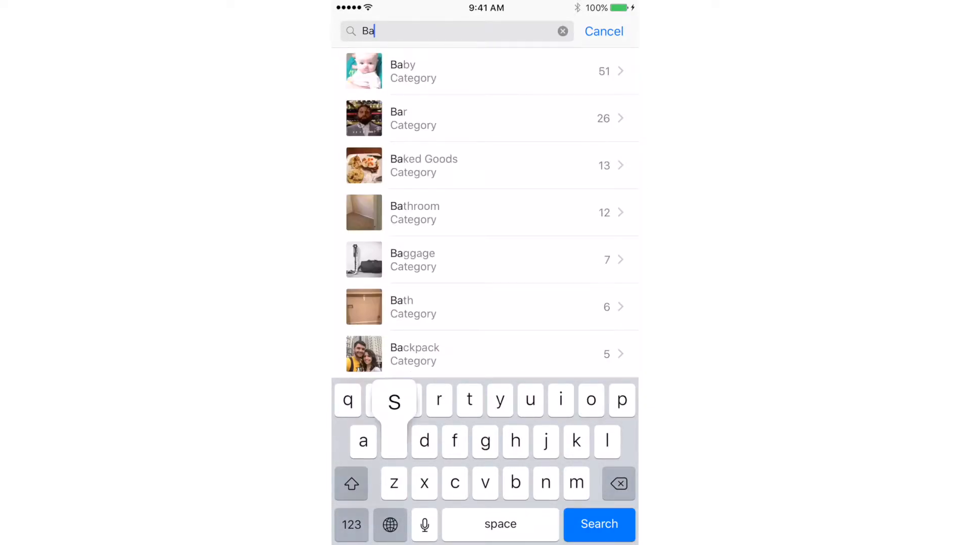
{"action": "type", "text": "seb"}
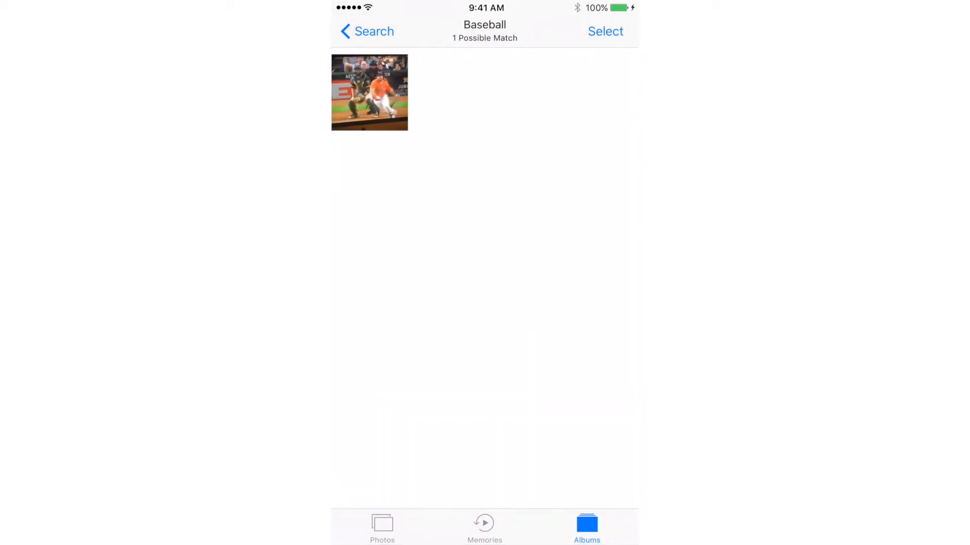
View the single matching baseball photo full-screen, then return to the Baseball results
{"action": "left_click", "coordinate": [370, 92]}
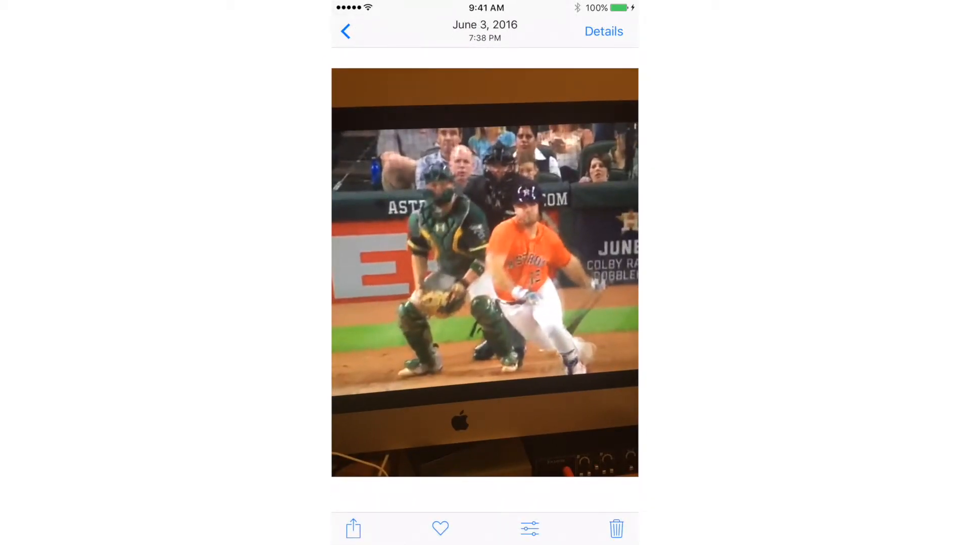
{"action": "left_click", "coordinate": [345, 31]}
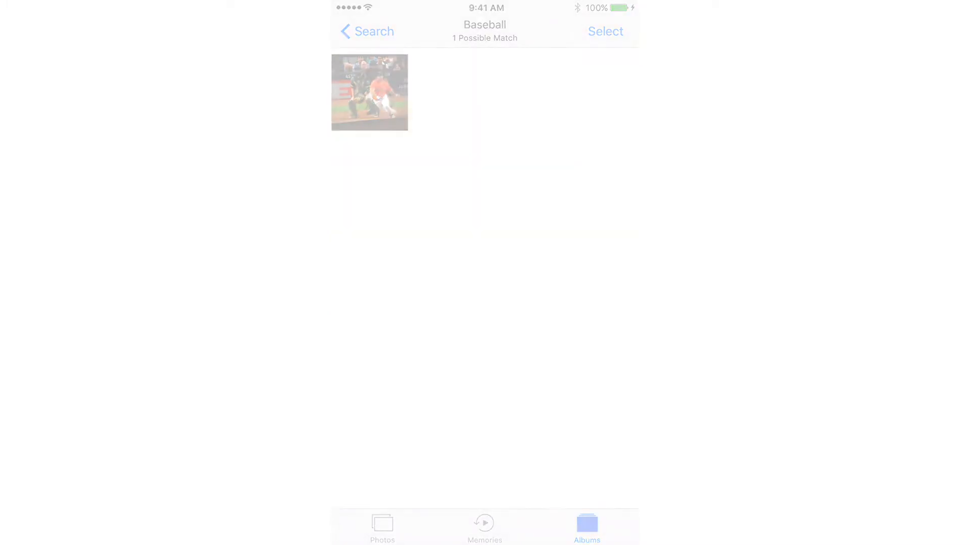